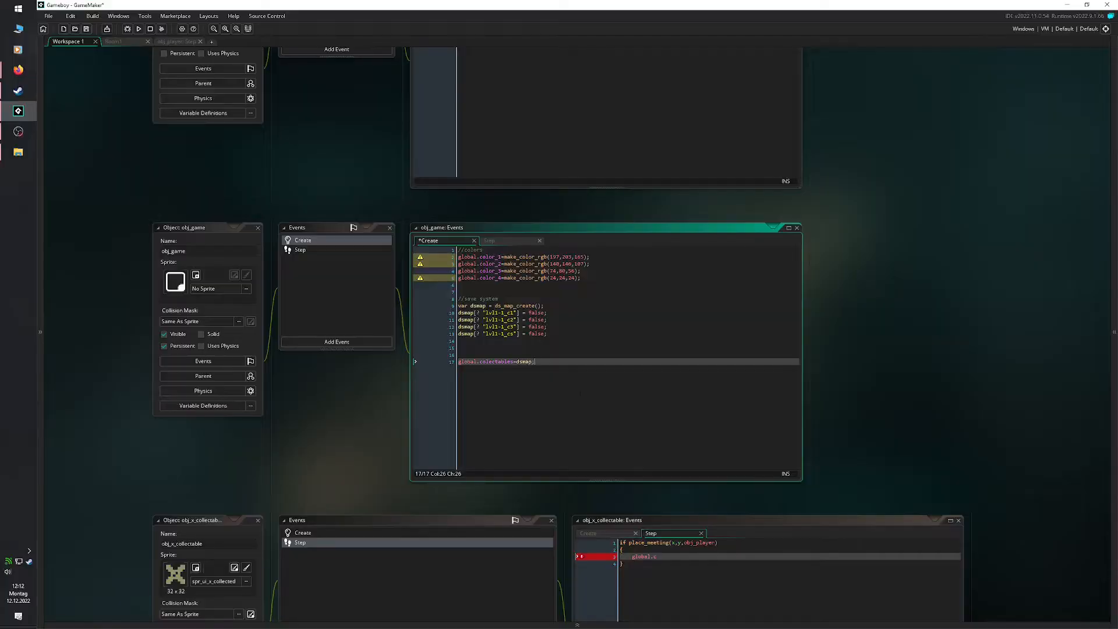
# - Rename global.collectables in every script project-wide with Search & Replace, confirming Replace All
pyautogui.click(70, 16)
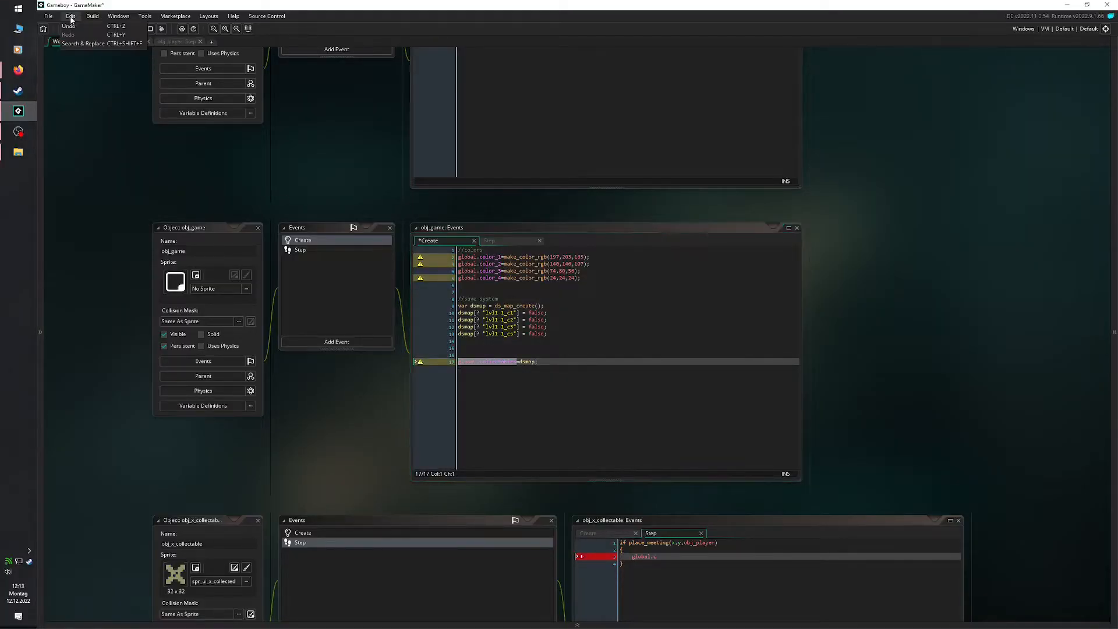
pyautogui.click(85, 43)
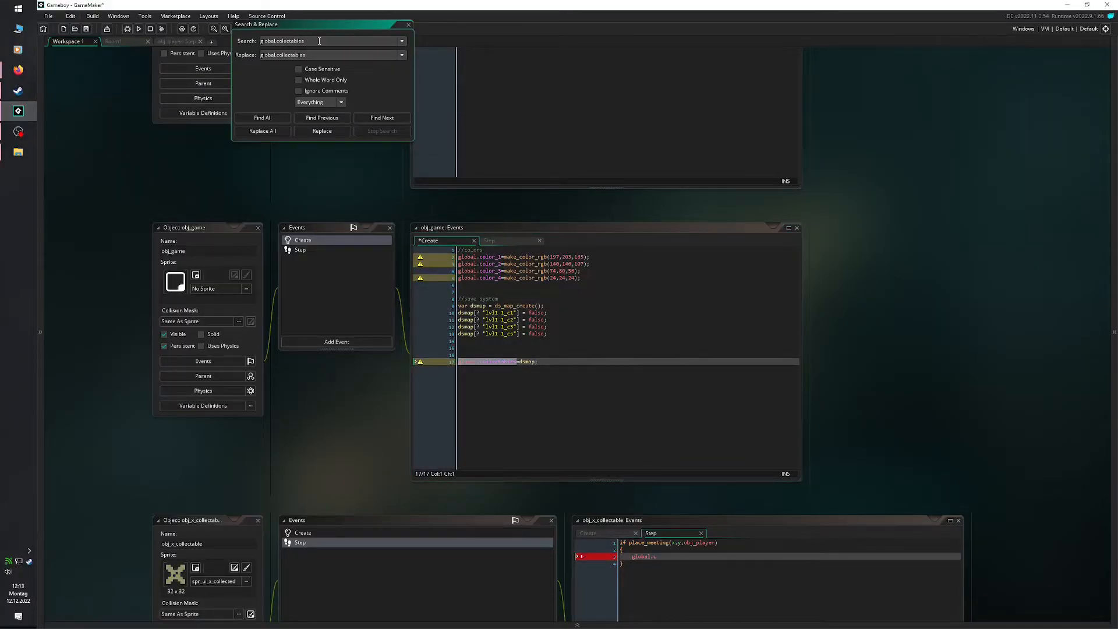
pyautogui.click(261, 131)
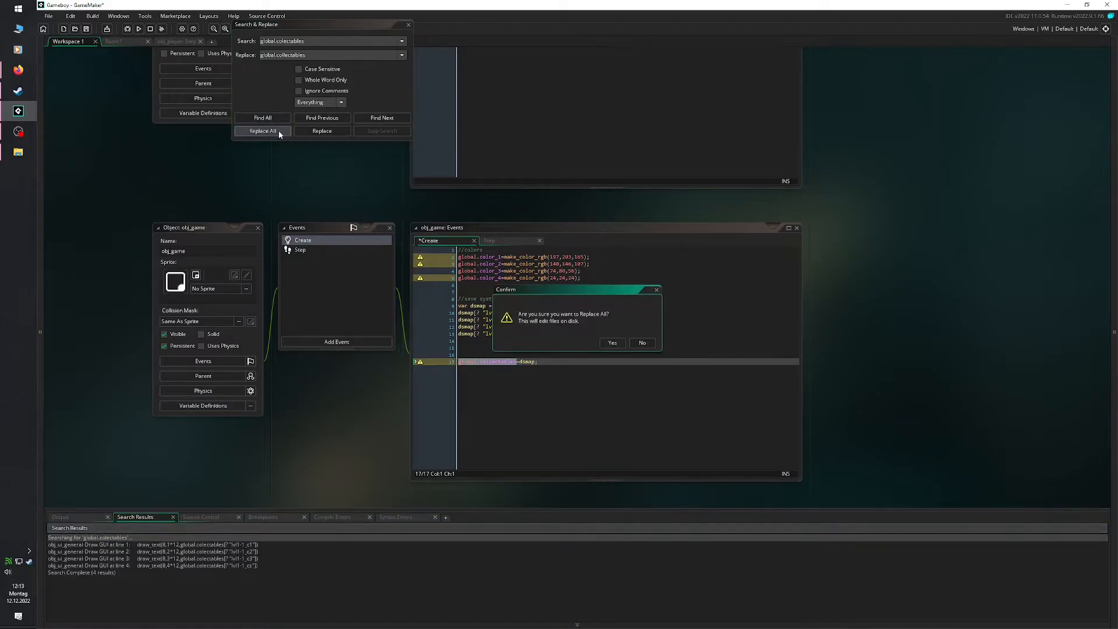
pyautogui.click(612, 343)
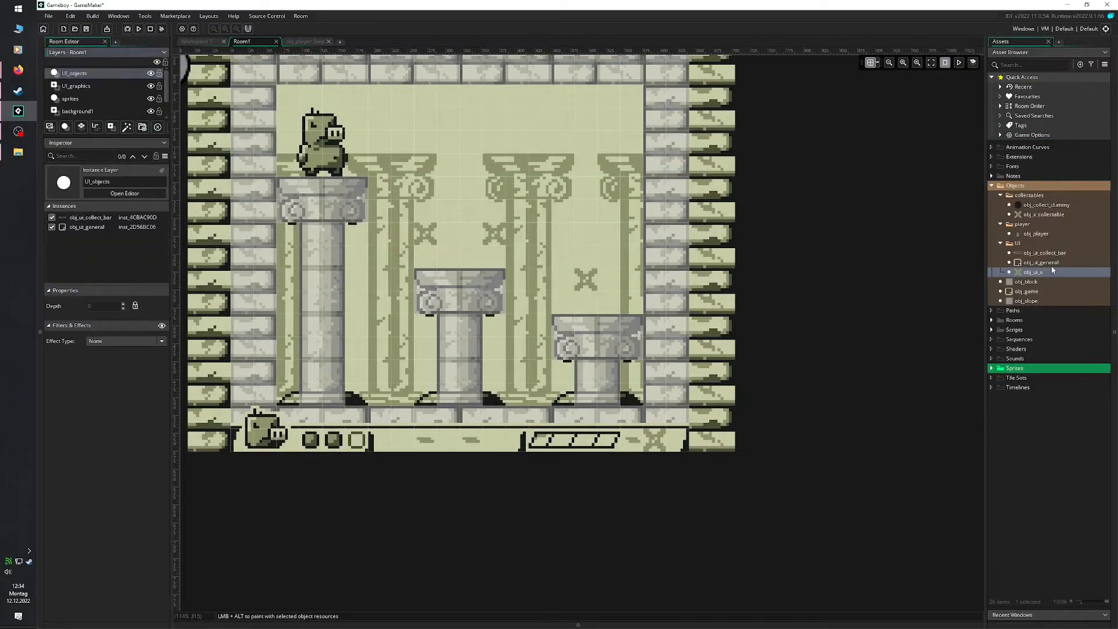
# - Select the obj_ui_x indicator object for placing in the bottom bar
pyautogui.click(495, 440)
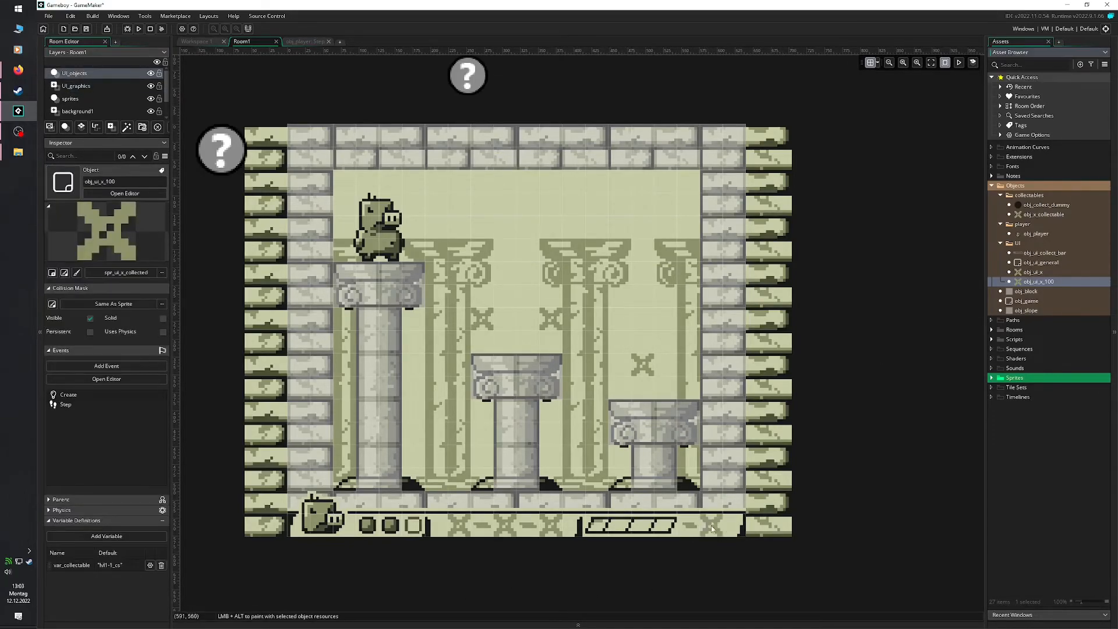
# - Add a var_collectable variable definition to obj_ui_x_100
pyautogui.click(138, 28)
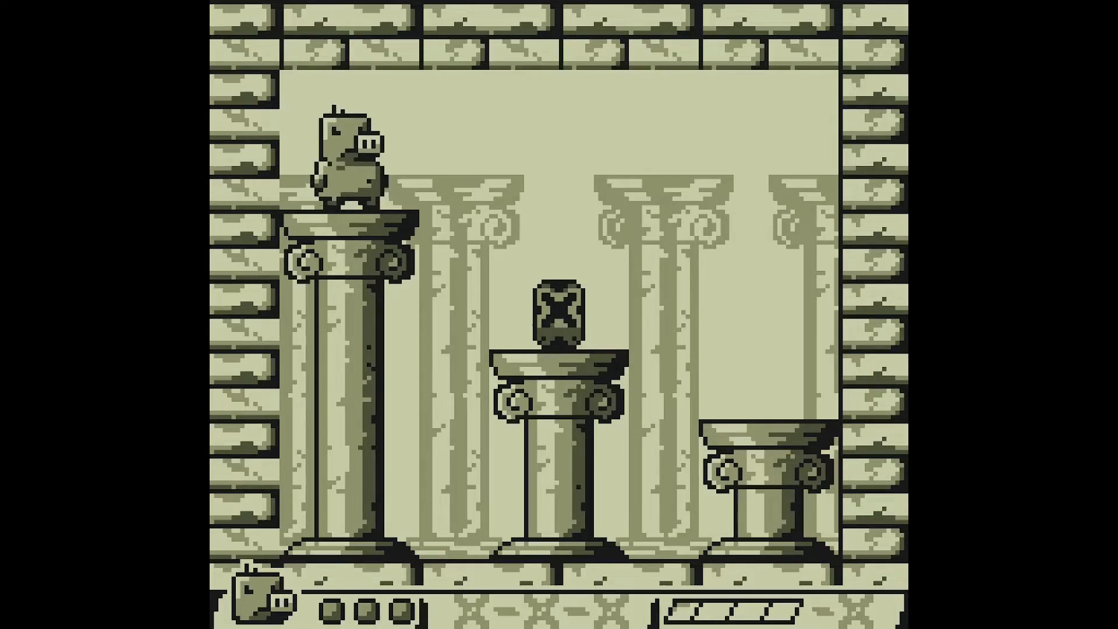
# - Walk the player right onto the chemical container to collect it
pyautogui.press('Right')
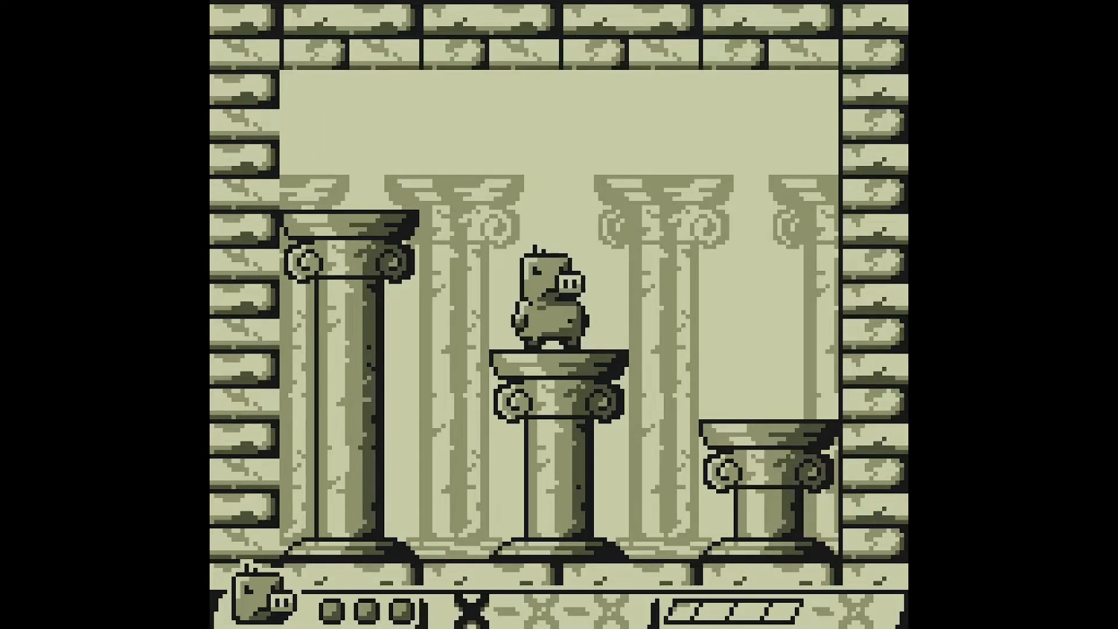